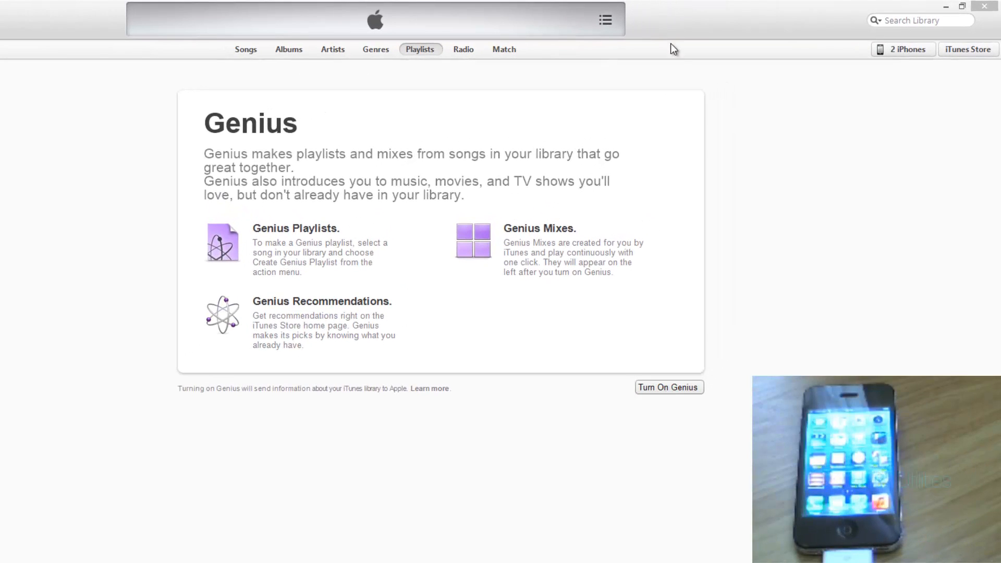
Step: Open the connected iPhone 4's Summary page showing iOS 6.1.3
left_click(902, 50)
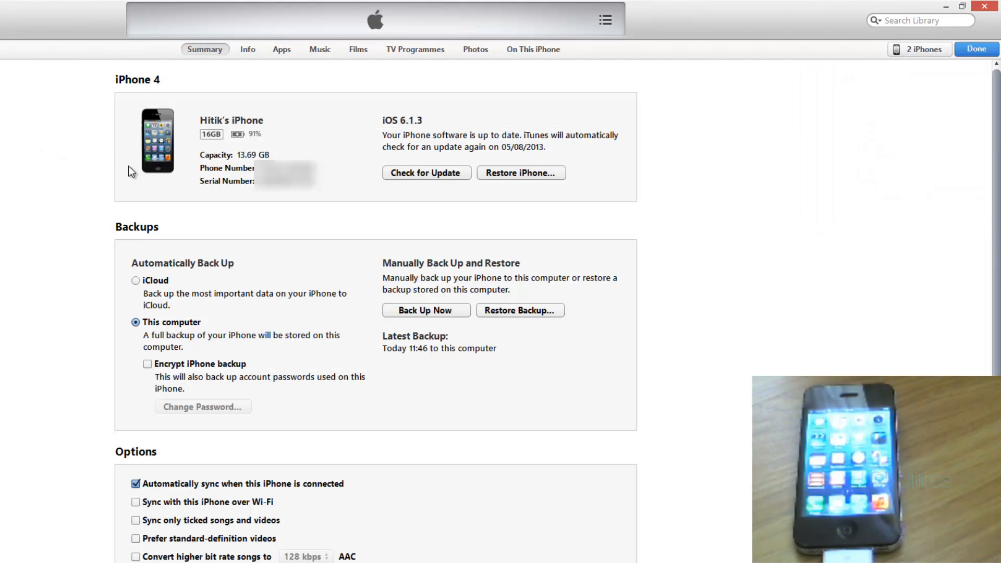
mouse_move(189, 190)
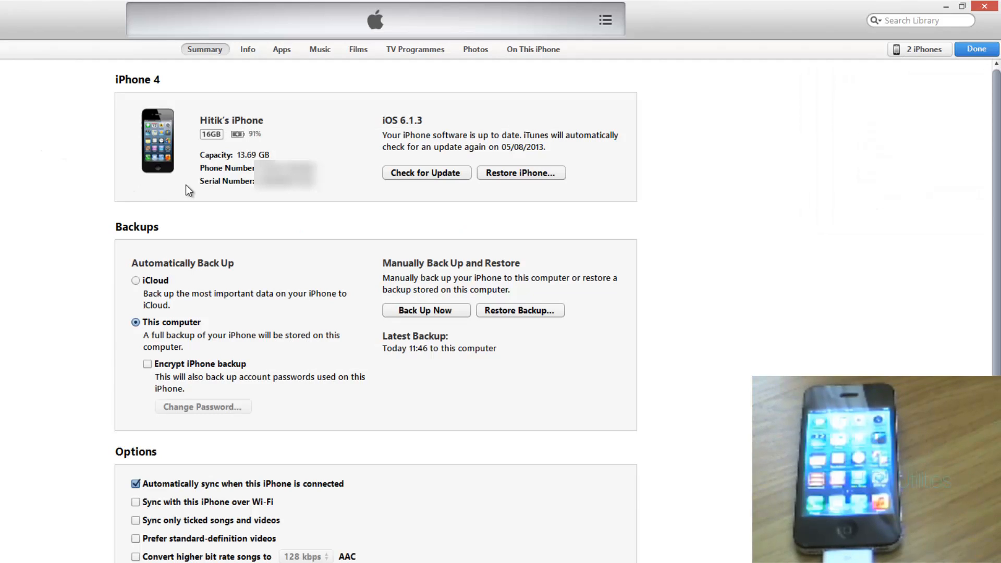
mouse_move(205, 235)
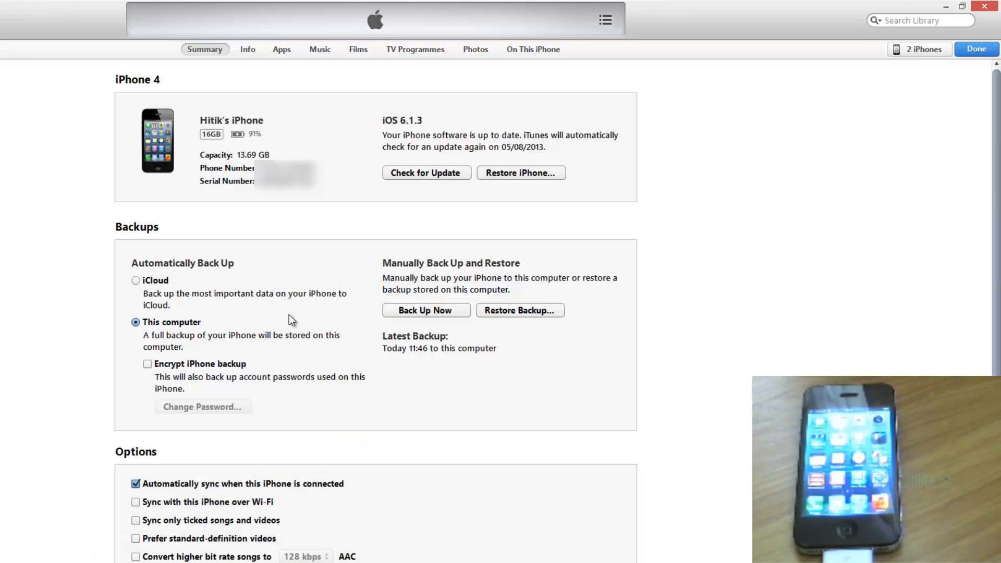
mouse_move(448, 188)
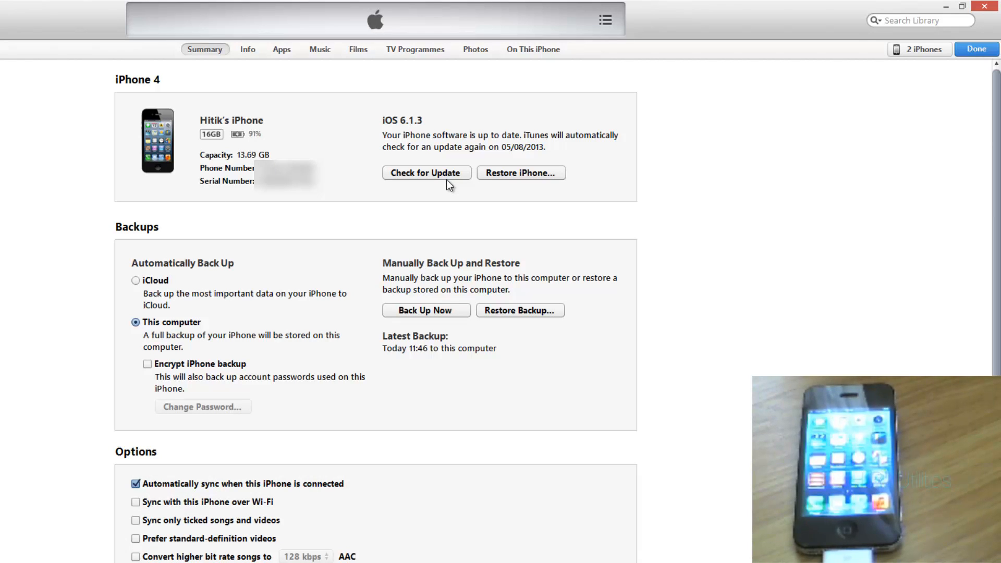
mouse_move(440, 186)
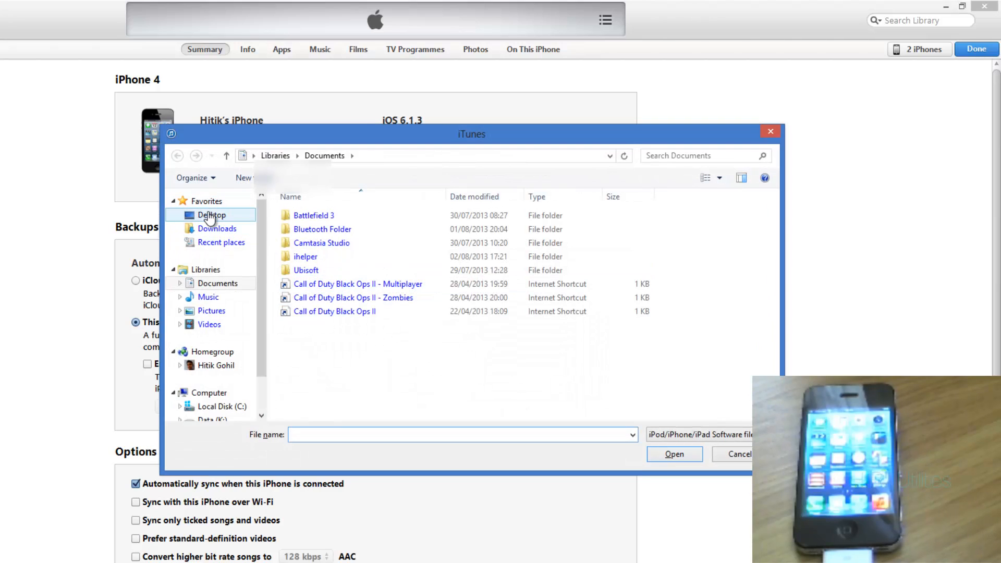
Step: Update the iPhone to iOS 7.0 using iPhone3,1_7.0_11A4435d_Restore from the desktop
left_click(210, 215)
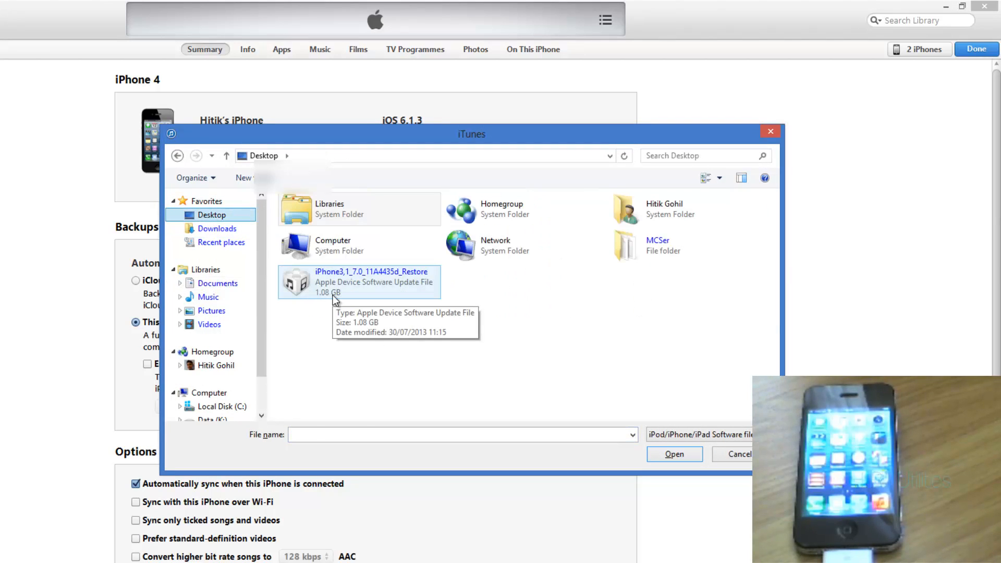
left_click(371, 277)
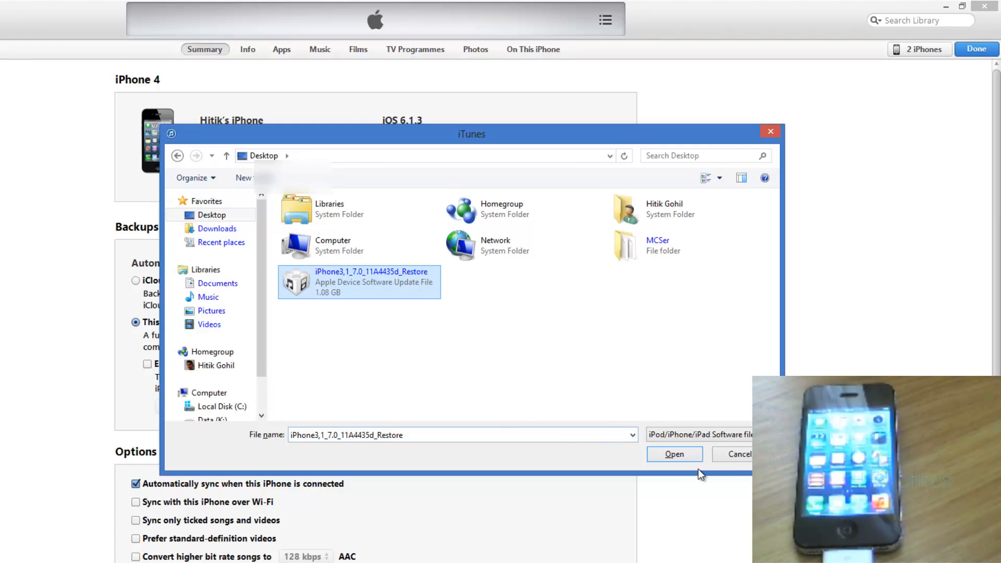
left_click(674, 454)
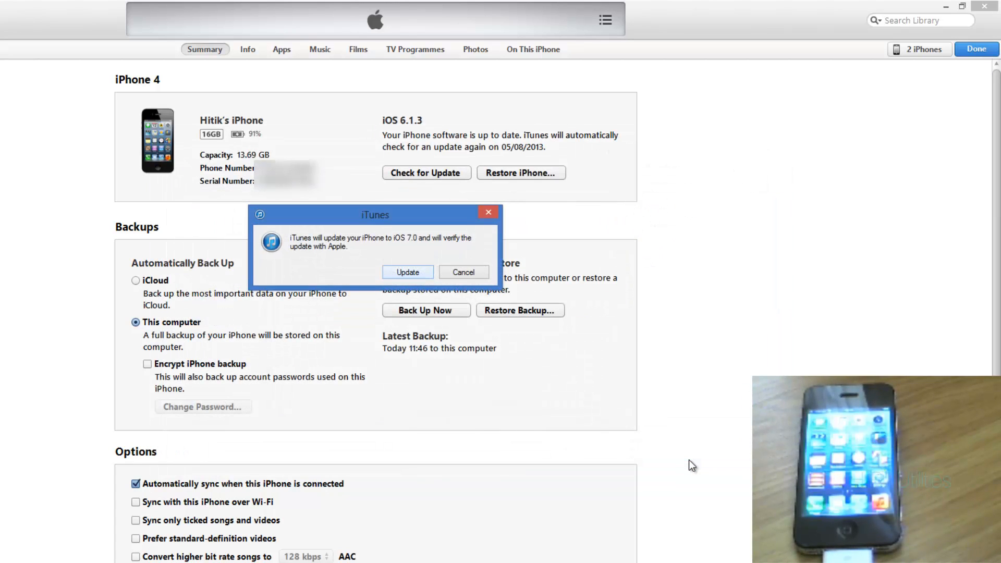
left_click(407, 272)
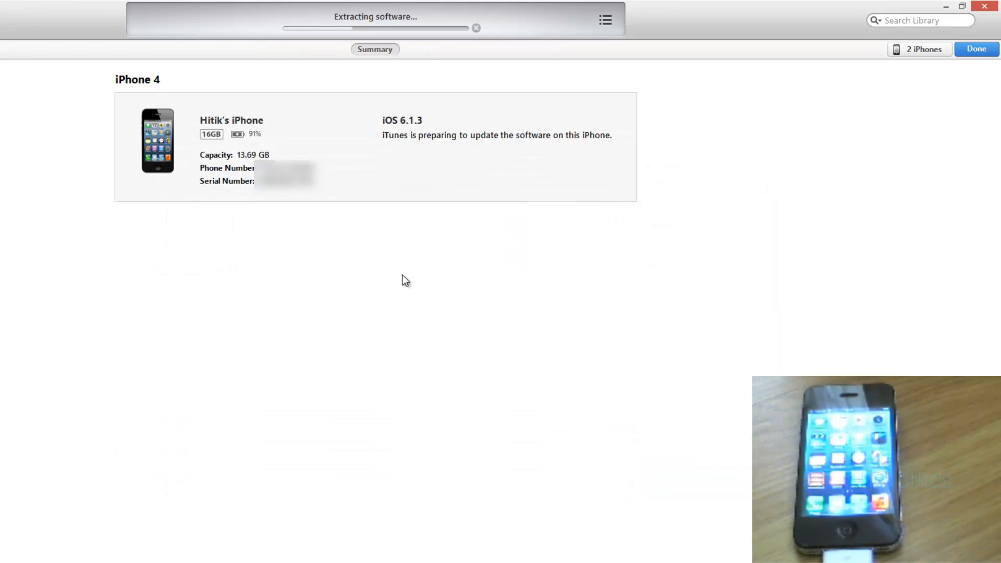